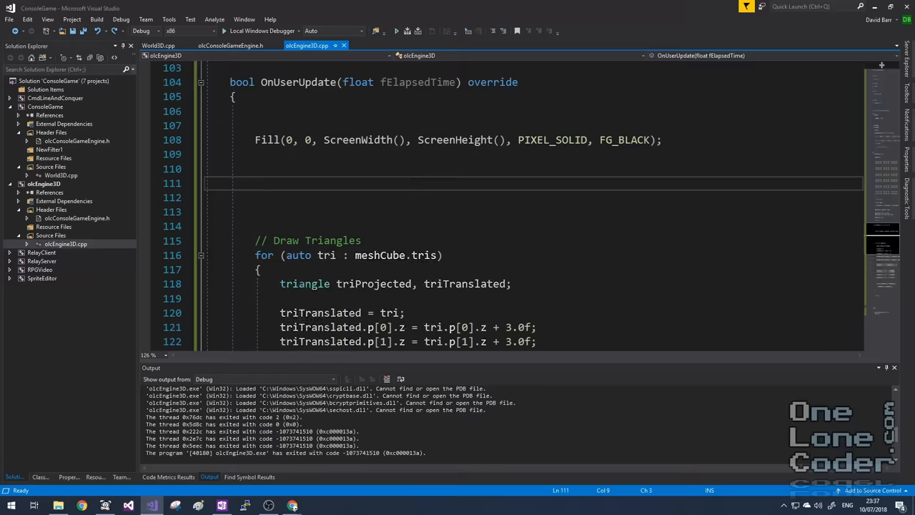
Declare 'mat4x4 matRotZ, matRotX;' after the Fill call in OnUserUpdate
text(mat4x4 matRotZ, matRotX)
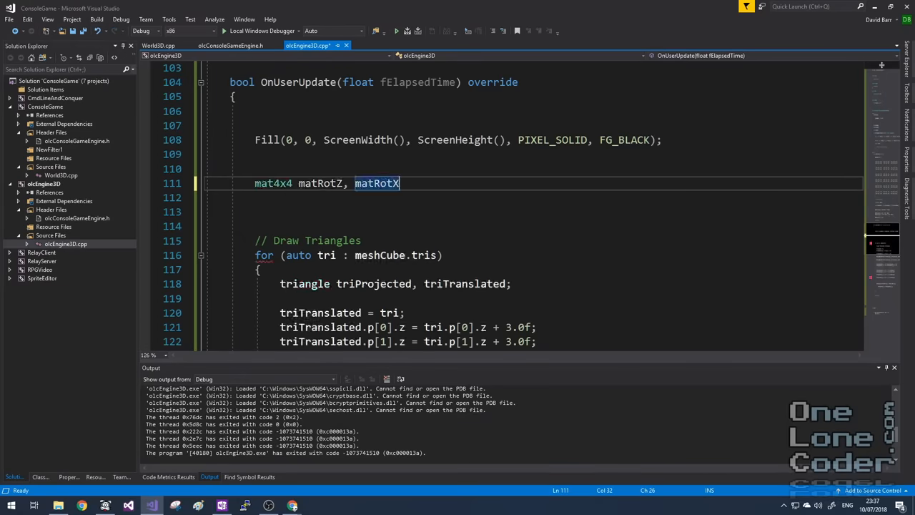
text(;)
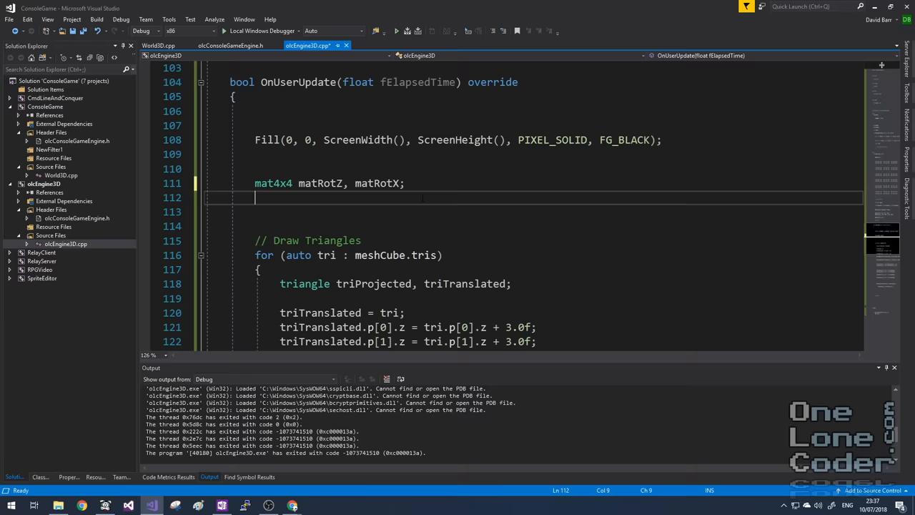
mouse_move(255, 197)
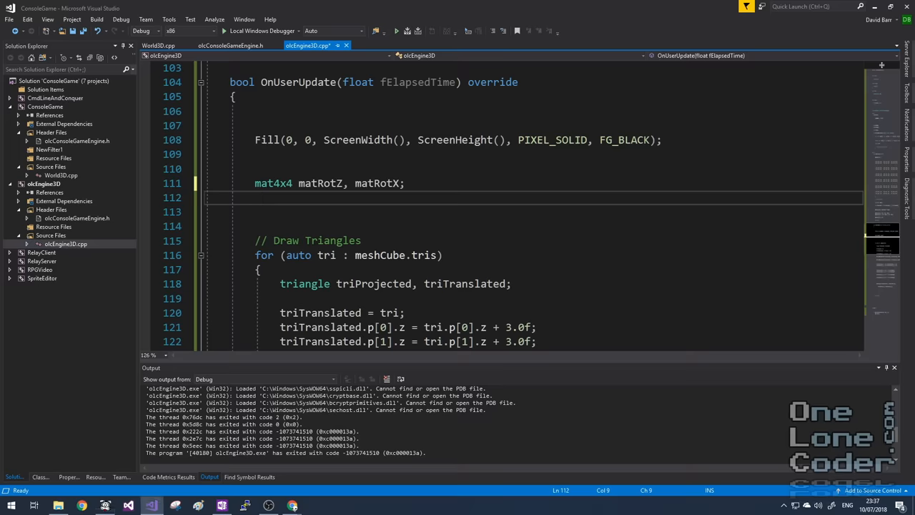
Advance fTheta by 1.0f * fElapsedTime and fill matRotZ and matRotX with cosf/sinf values
text(fTheta += 1.0f * fElapsedTime;)
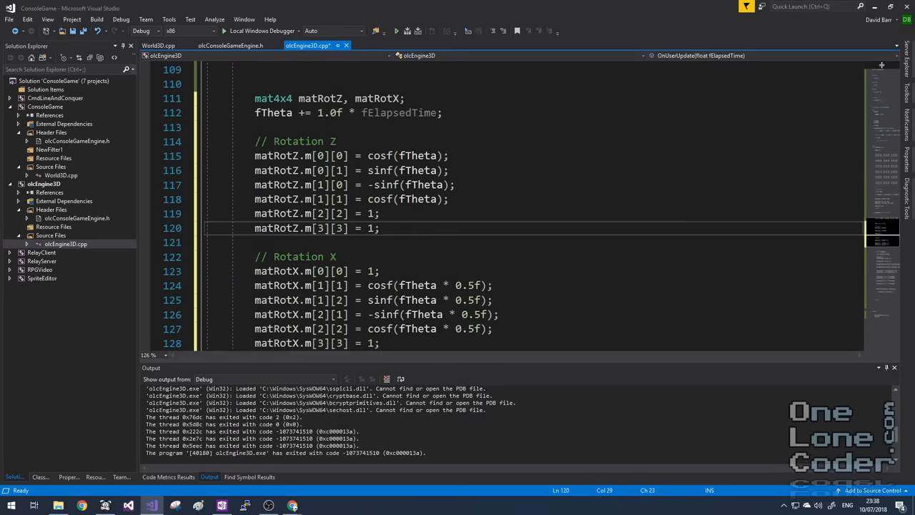
scroll(down, 3)
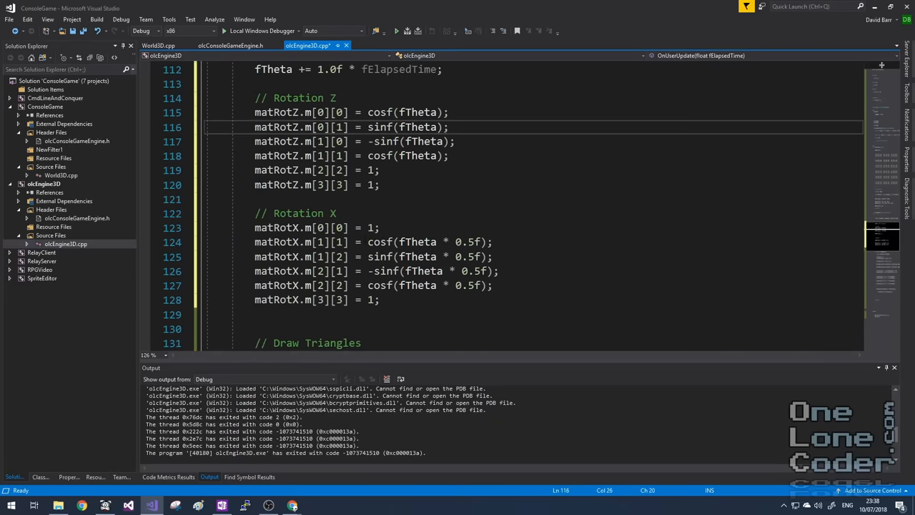
click(365, 242)
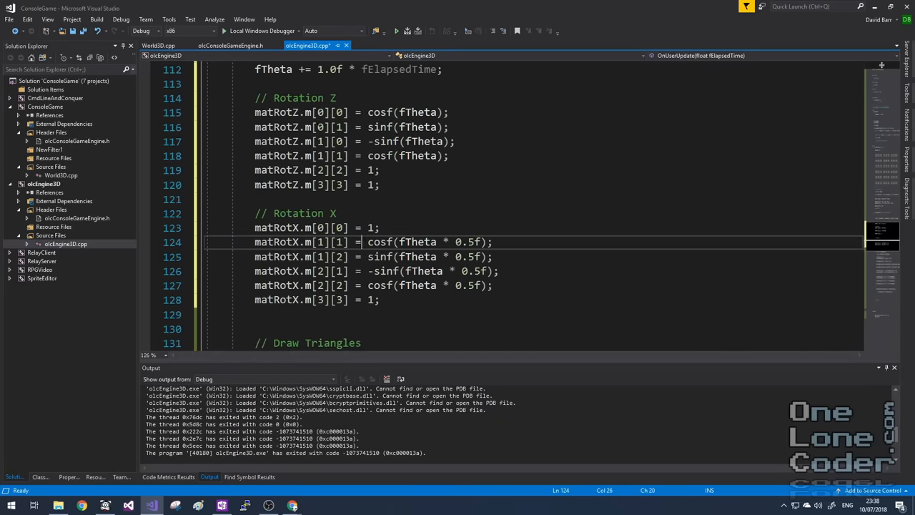
double_click(418, 256)
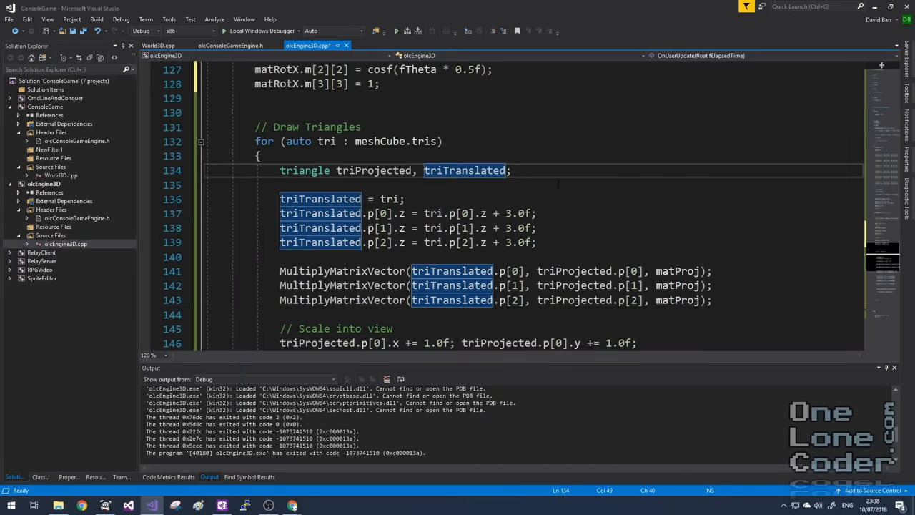
Add triRotatedZ and triRotatedZX to the triangle declaration and open blank lines before translation
text(, triRotatedZ, triRotatedZX)
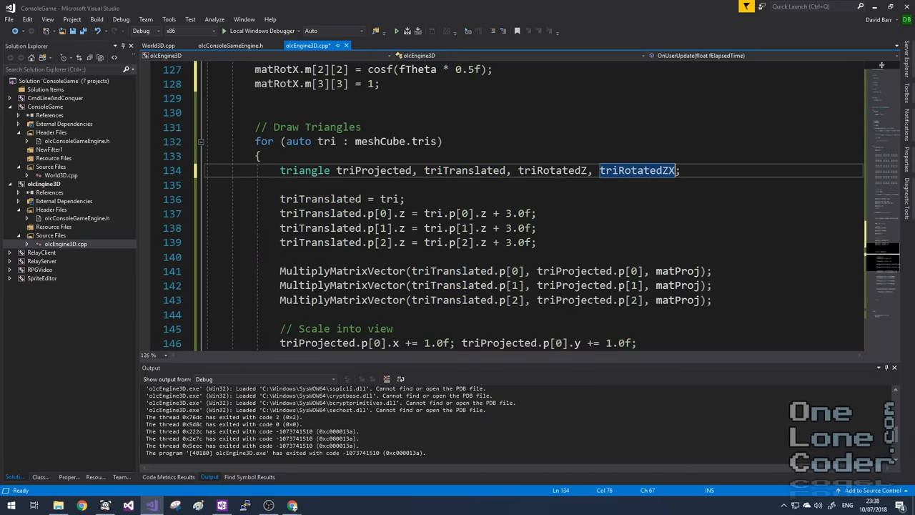
click(415, 242)
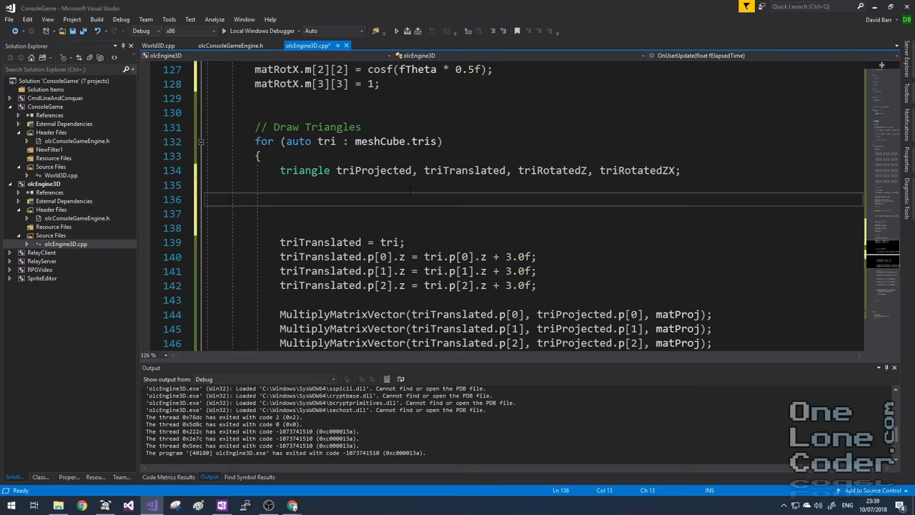
click(280, 199)
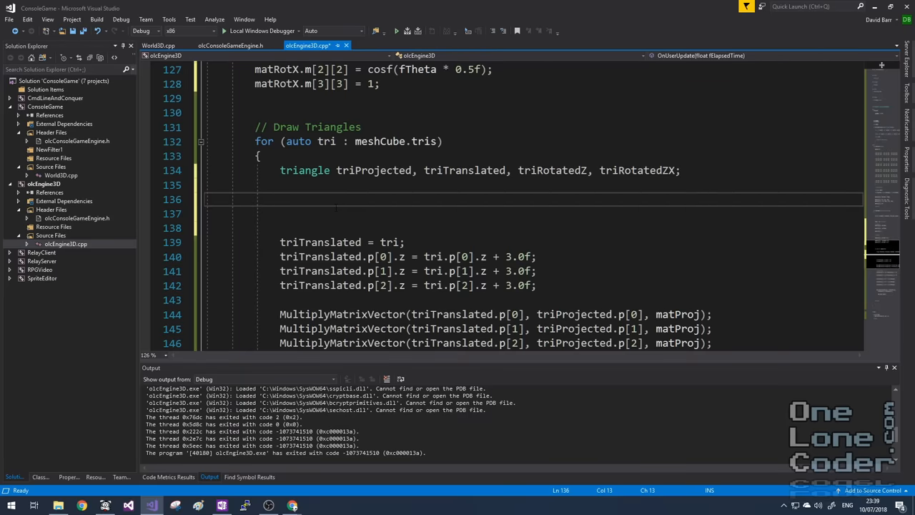
Rotate triangles by matRotZ then matRotX, and translate triRotatedZX instead of tri
double_click(327, 141)
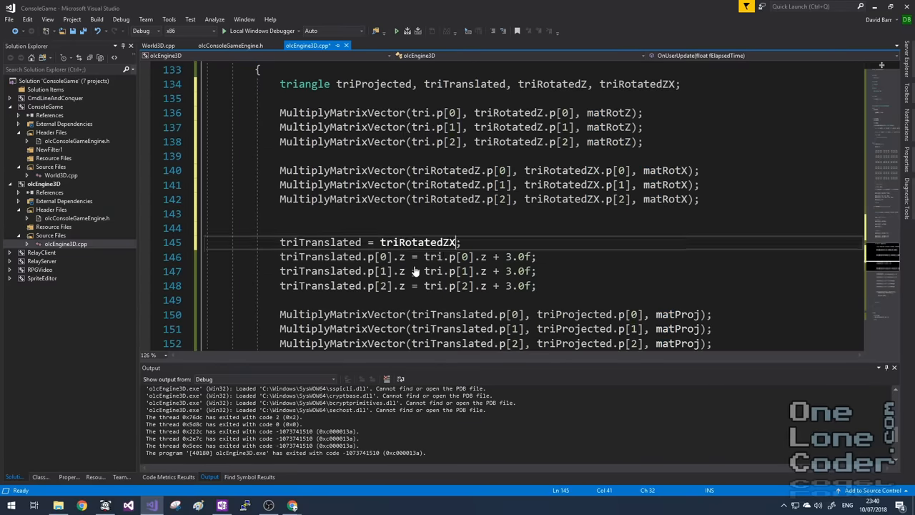
double_click(434, 271)
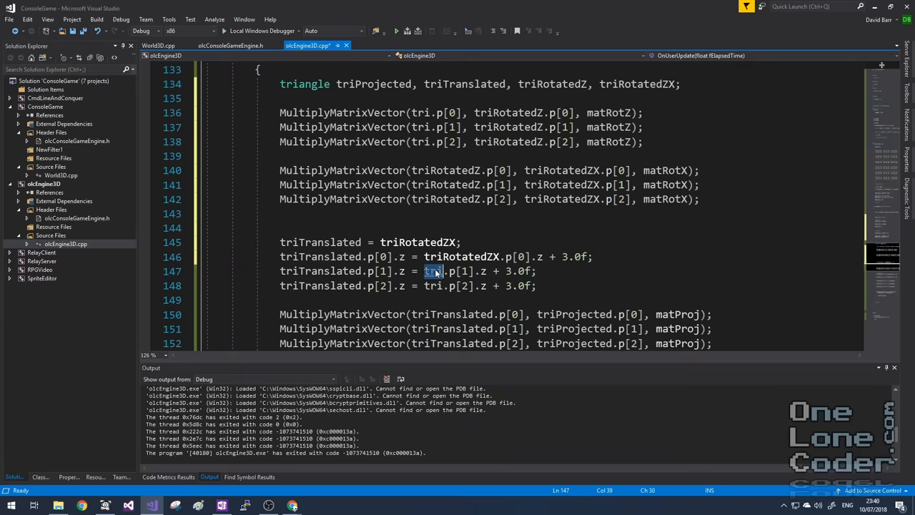